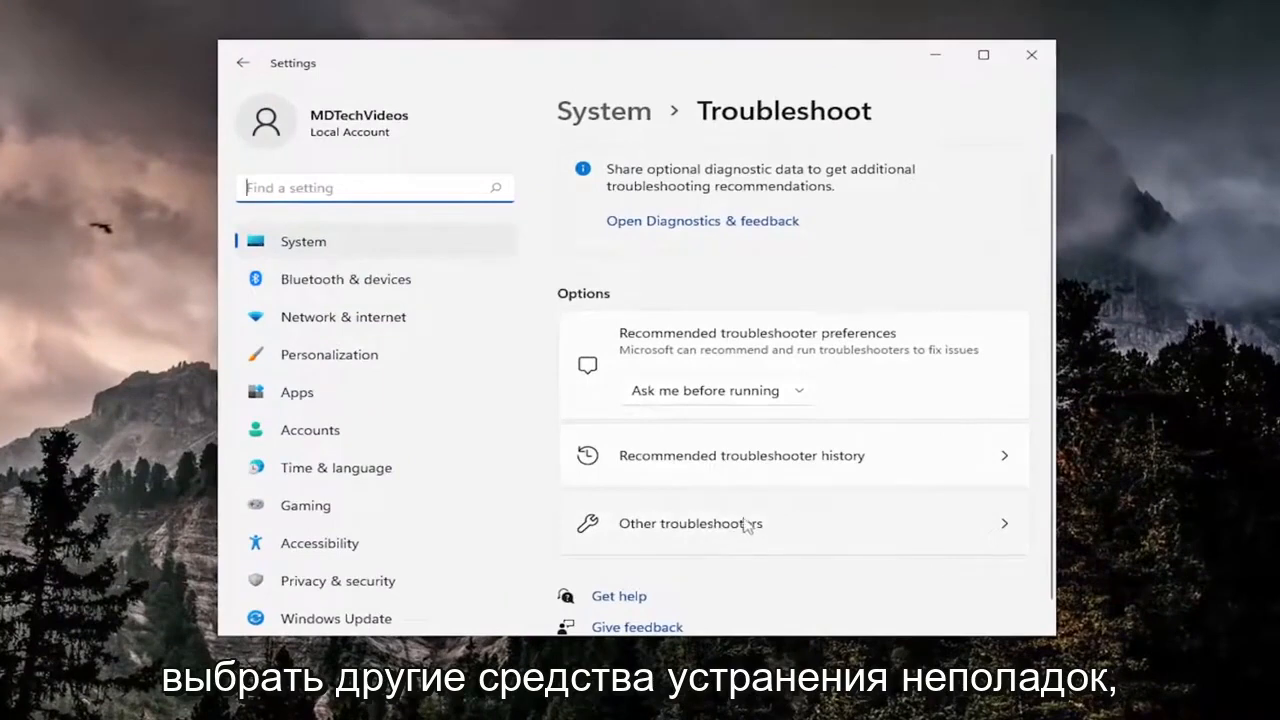
- Run the Keyboard troubleshooter from Other troubleshooters and let it complete with no changes needed
{"action": "left_click", "coordinate": [690, 524]}
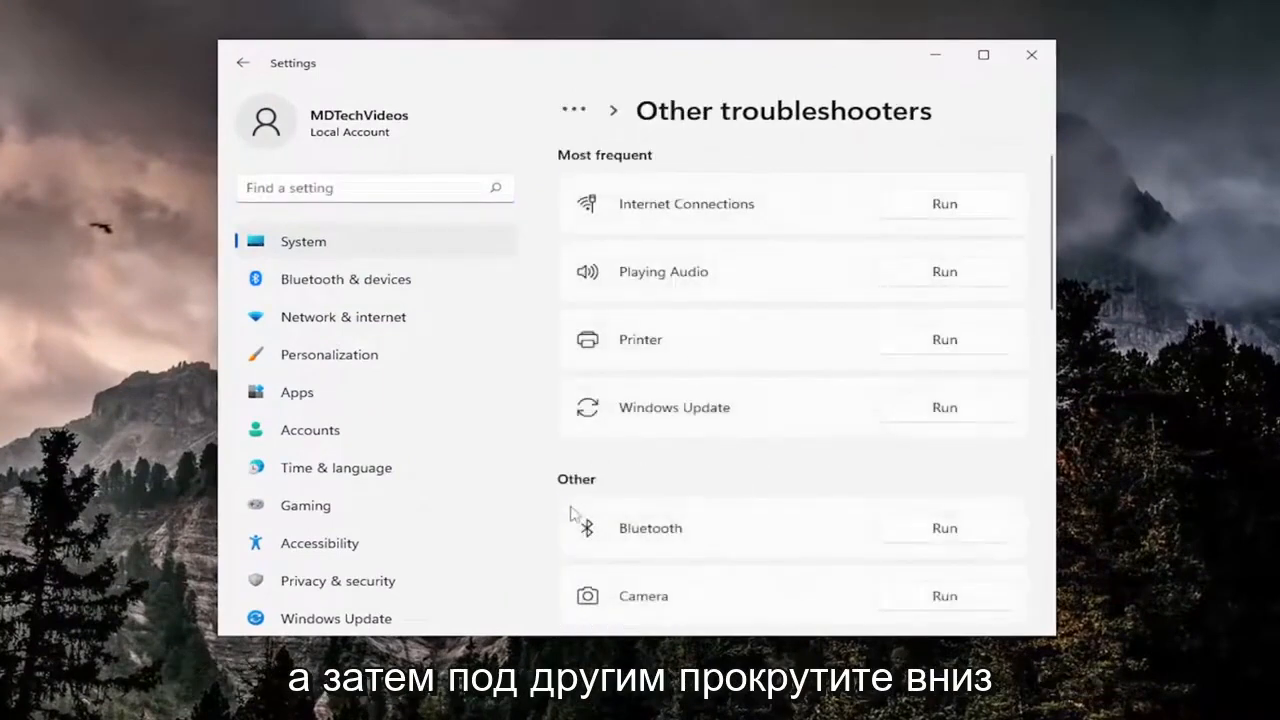
{"action": "scroll", "scroll_direction": "down", "scroll_amount": 3}
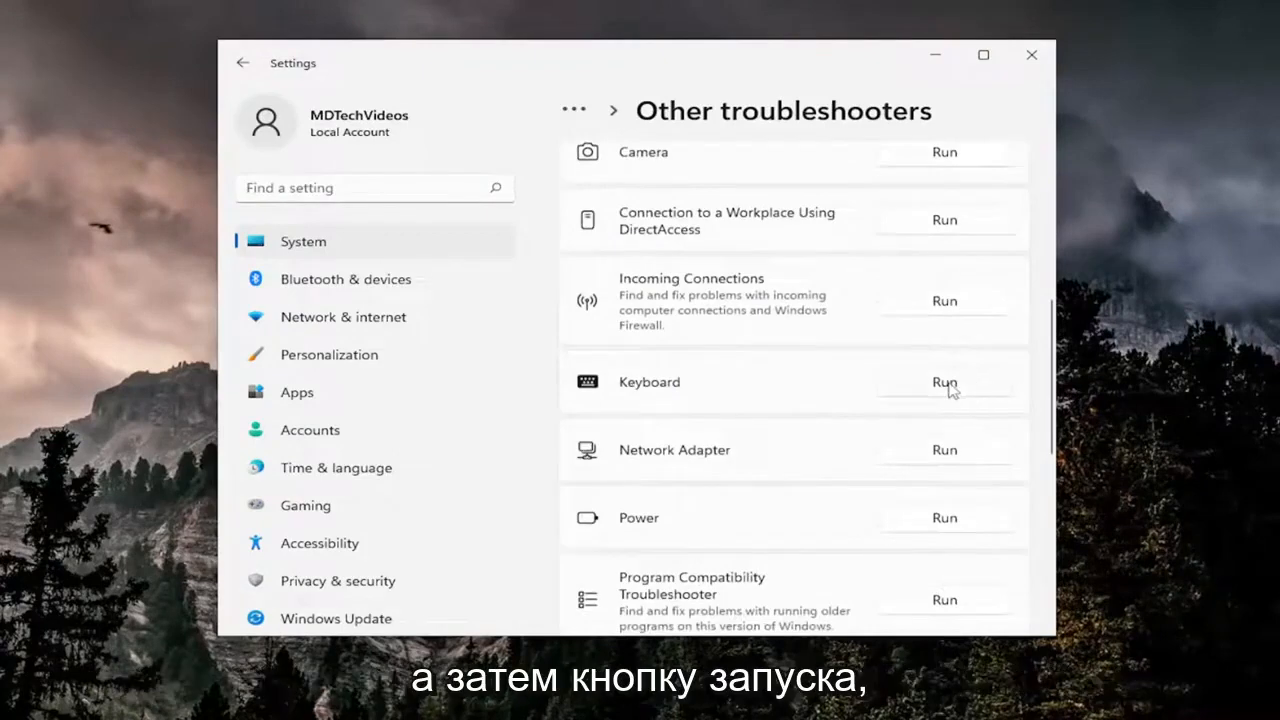
{"action": "left_click", "coordinate": [944, 382]}
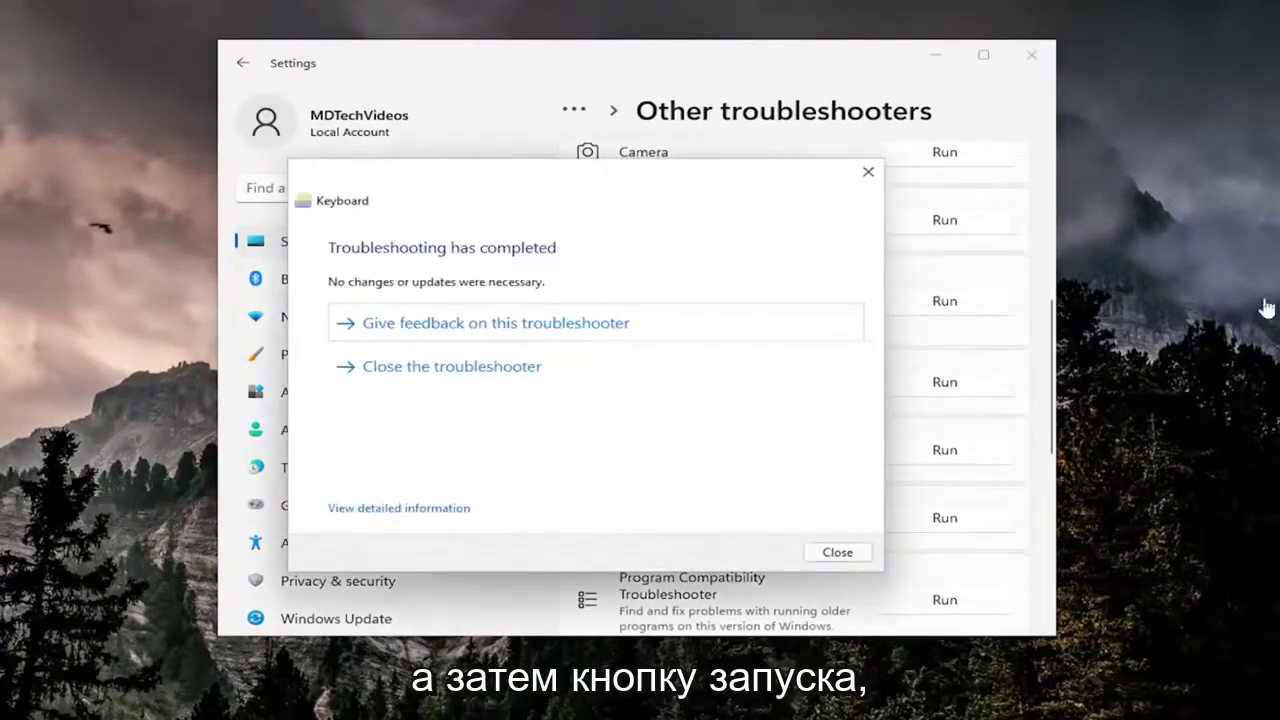
{"action": "mouse_move", "coordinate": [744, 92]}
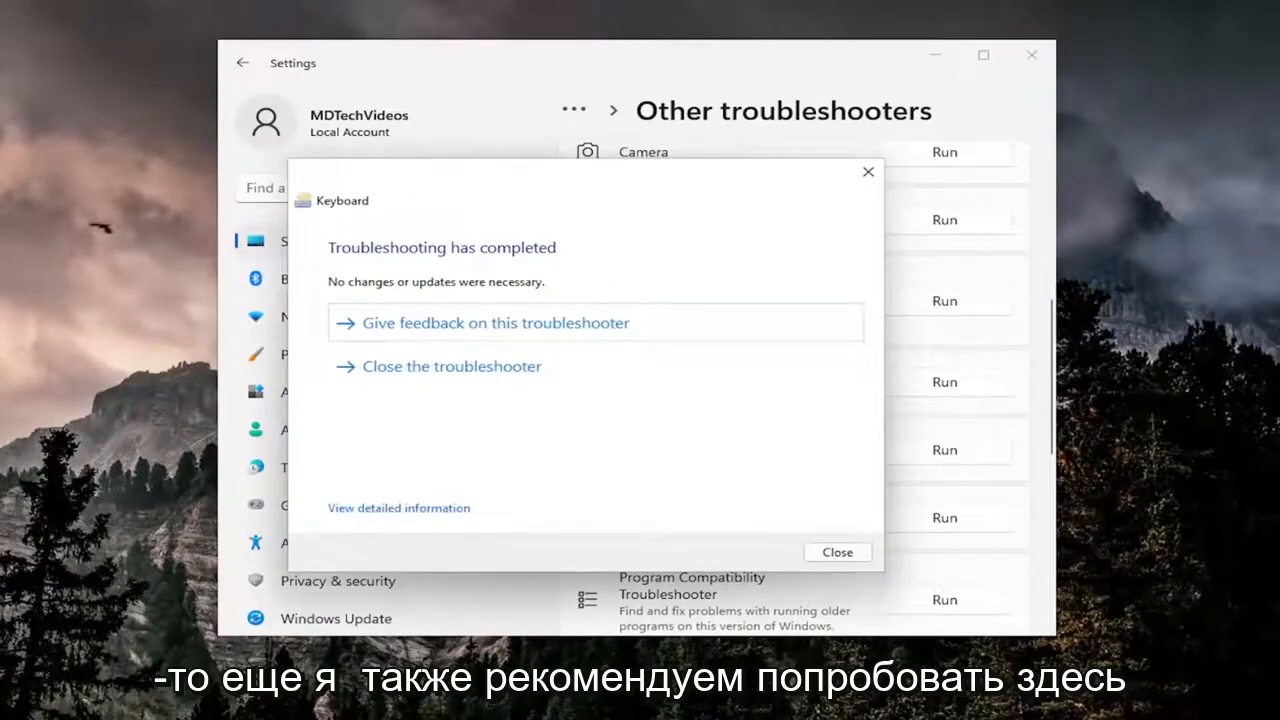
- Search for 'device manager' and launch Device Manager from the best match
{"action": "left_click", "coordinate": [836, 552]}
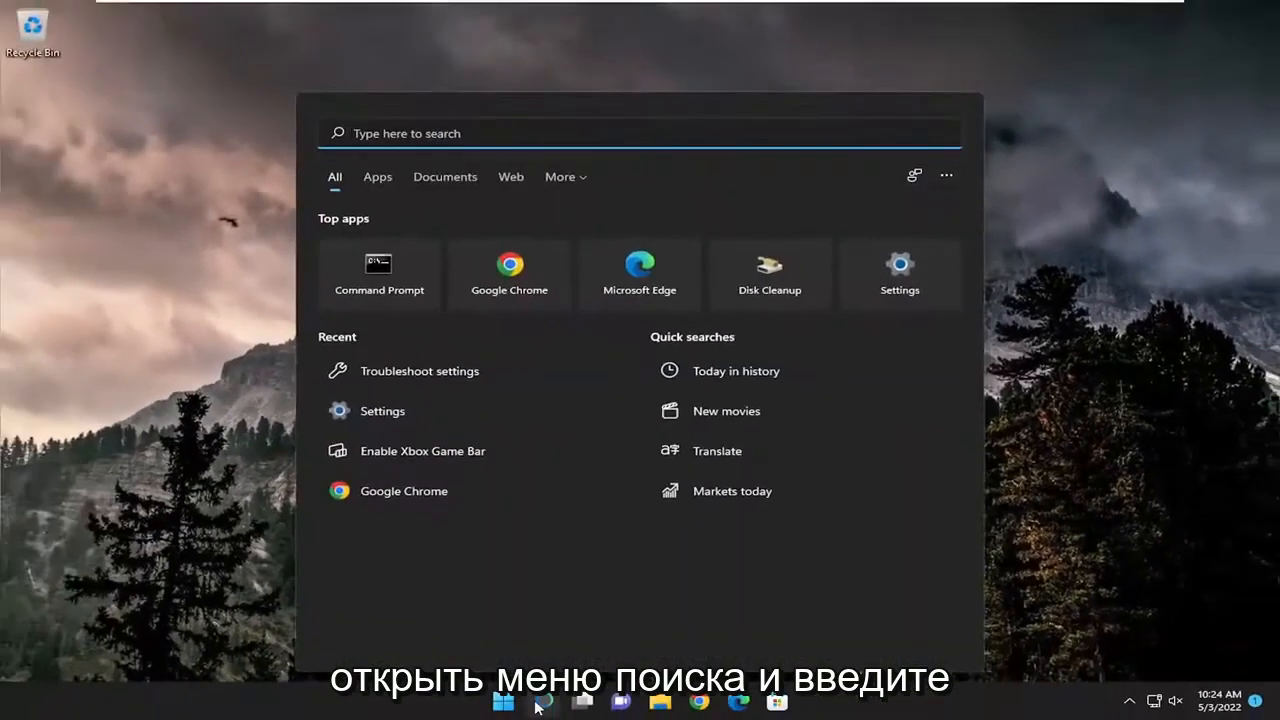
{"action": "type", "text": "device manager"}
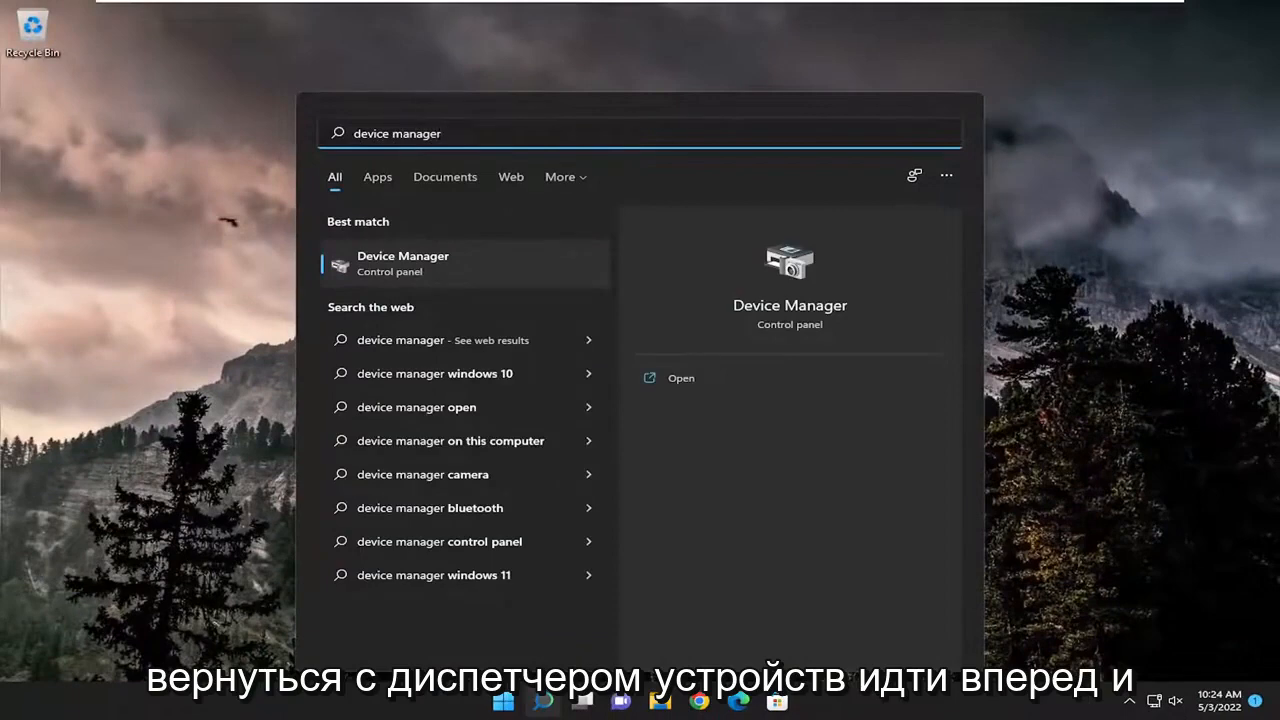
{"action": "left_click", "coordinate": [680, 376]}
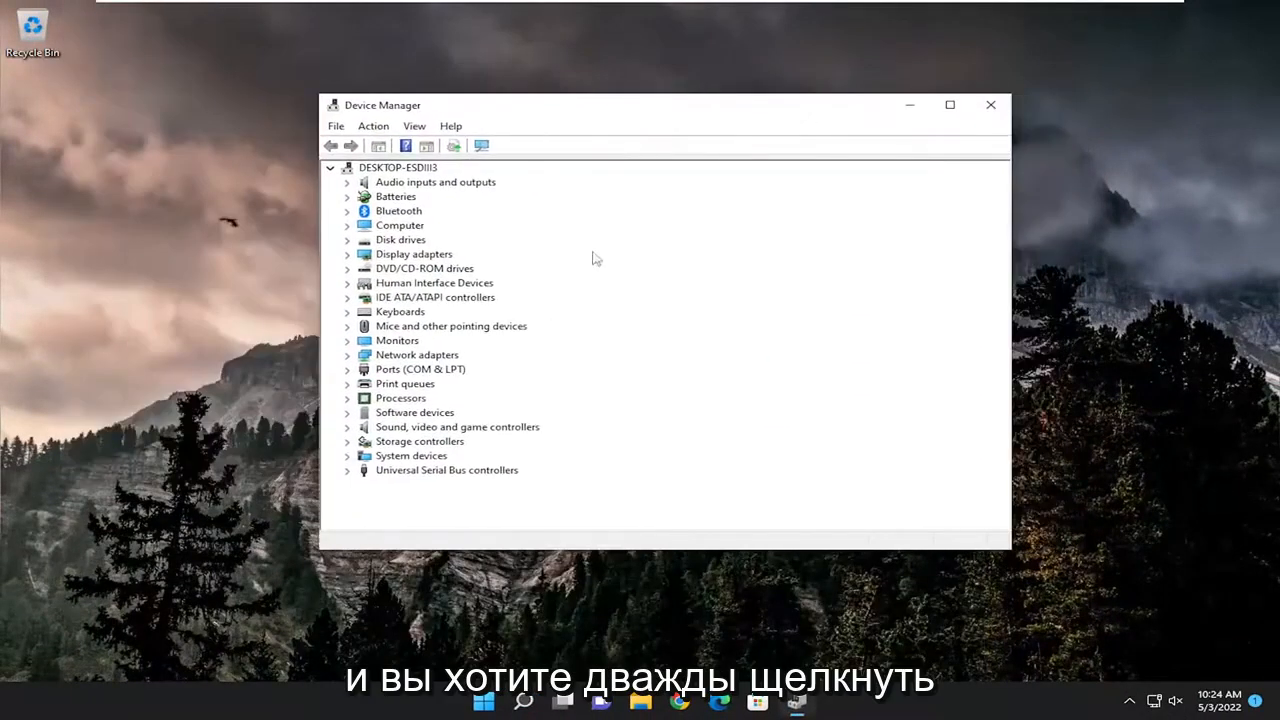
- Start updating the Standard PS/2 Keyboard driver, choosing to pick from drivers on this computer
{"action": "double_click", "coordinate": [400, 312]}
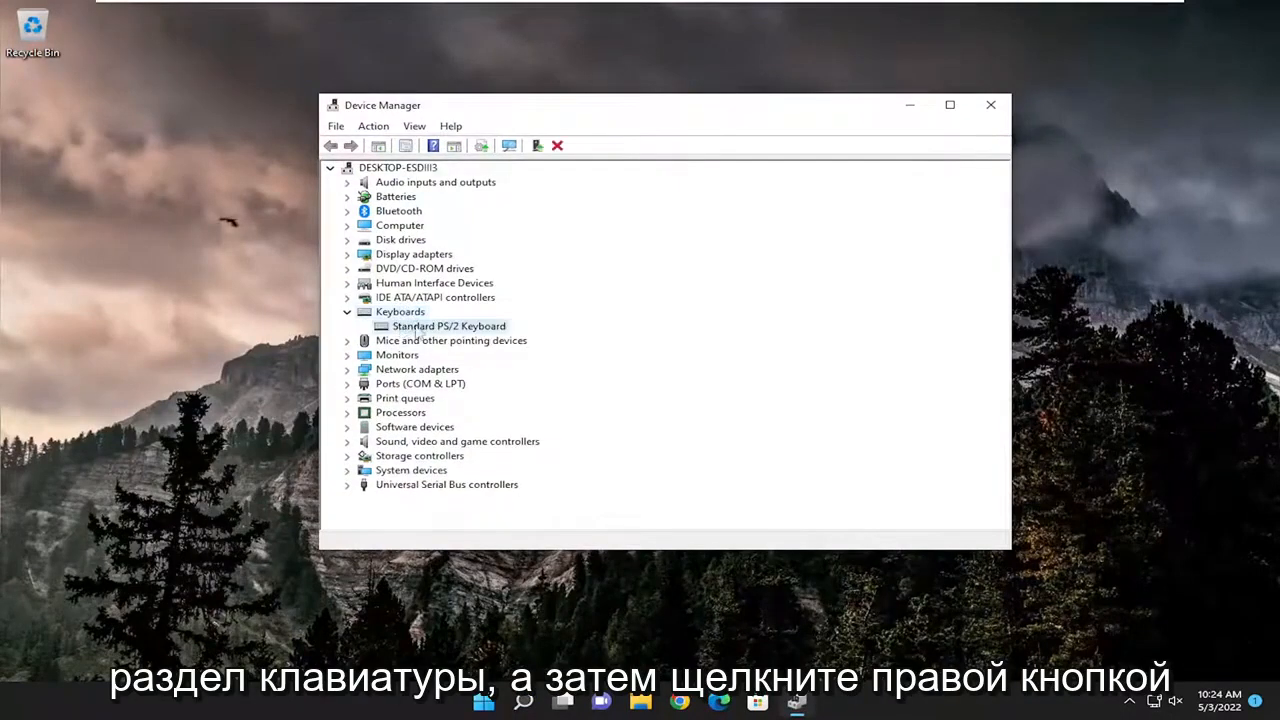
{"action": "right_click", "coordinate": [448, 324]}
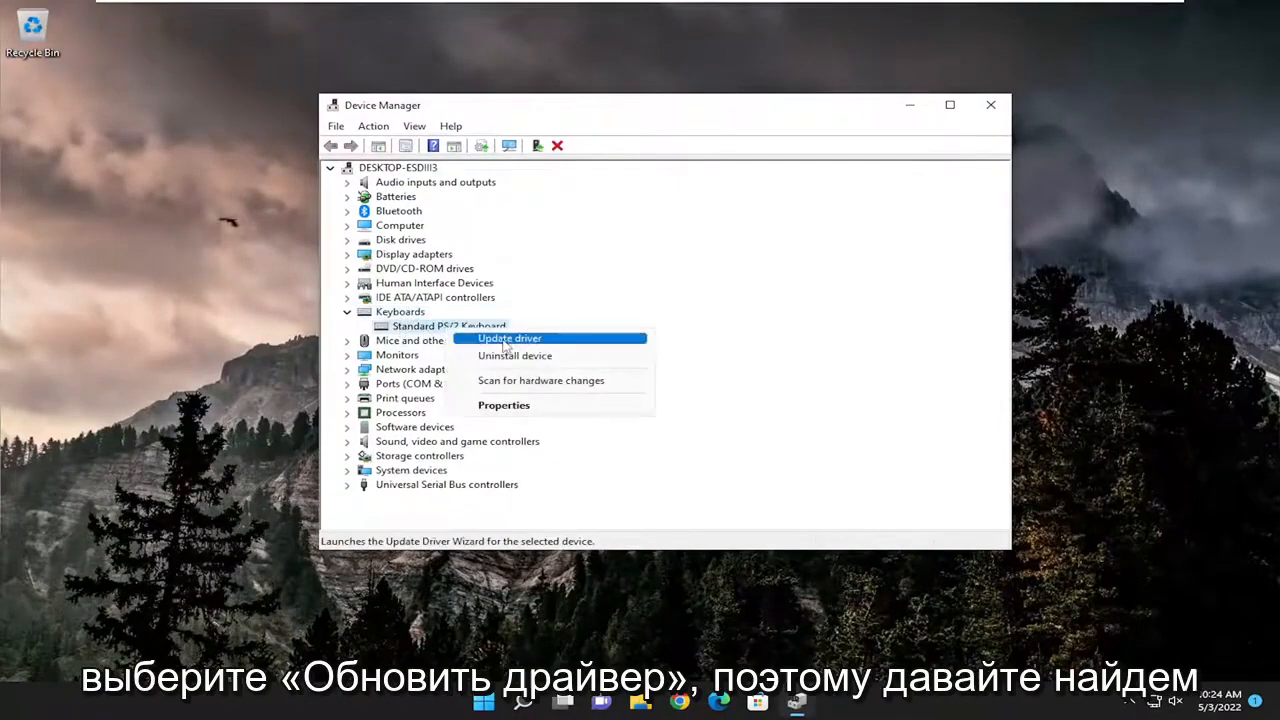
{"action": "left_click", "coordinate": [508, 338]}
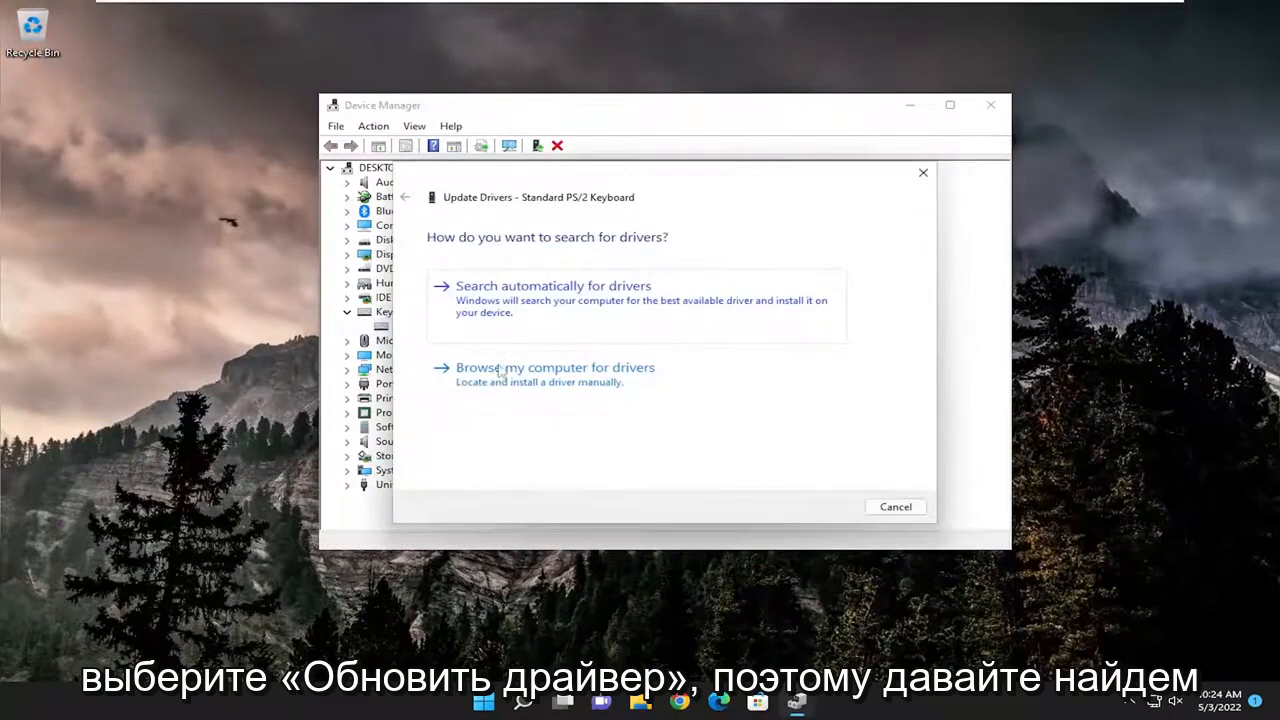
{"action": "left_click", "coordinate": [556, 368]}
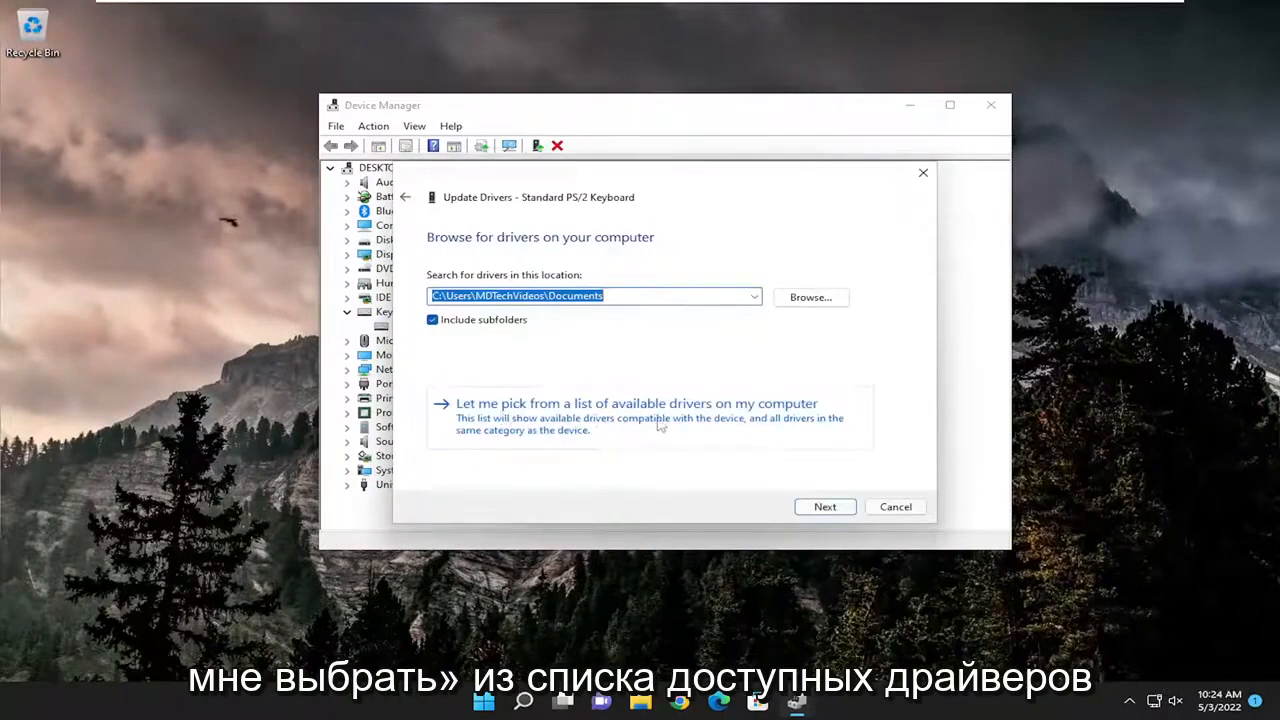
{"action": "left_click", "coordinate": [636, 404]}
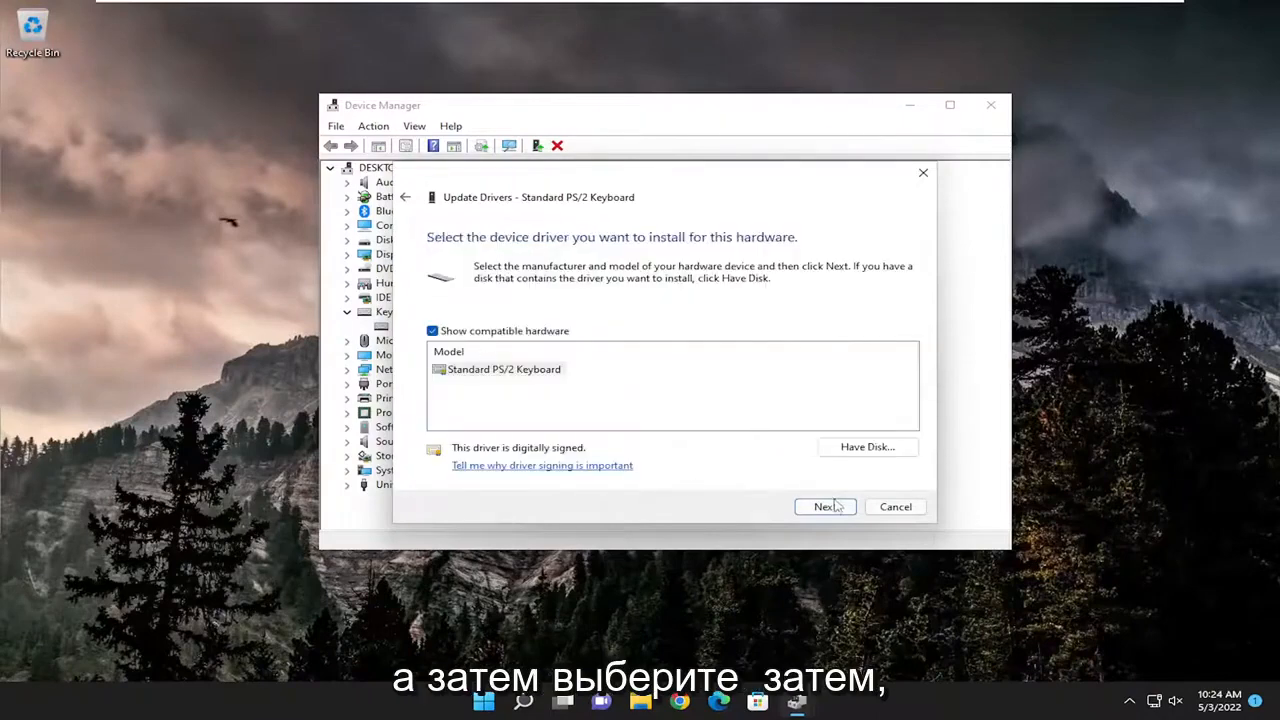
- Install the Standard PS/2 Keyboard driver from the compatible list and accept restarting now
{"action": "left_click", "coordinate": [822, 506]}
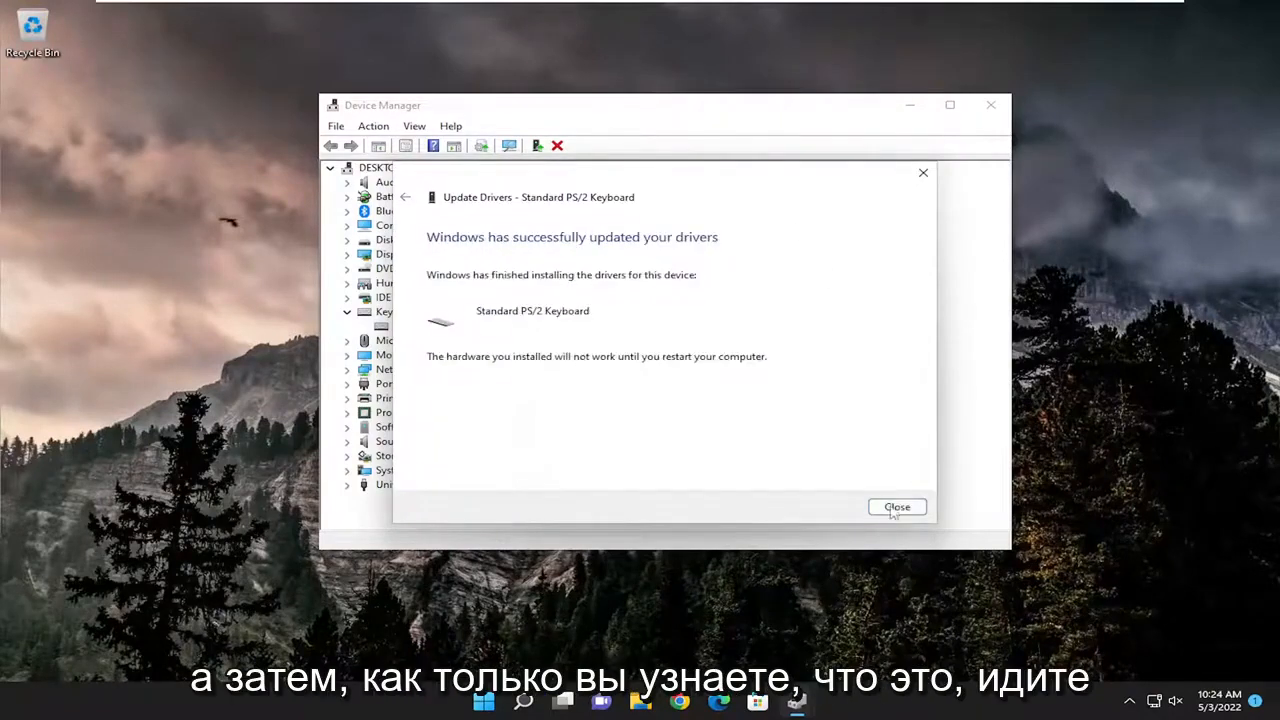
{"action": "left_click", "coordinate": [896, 508]}
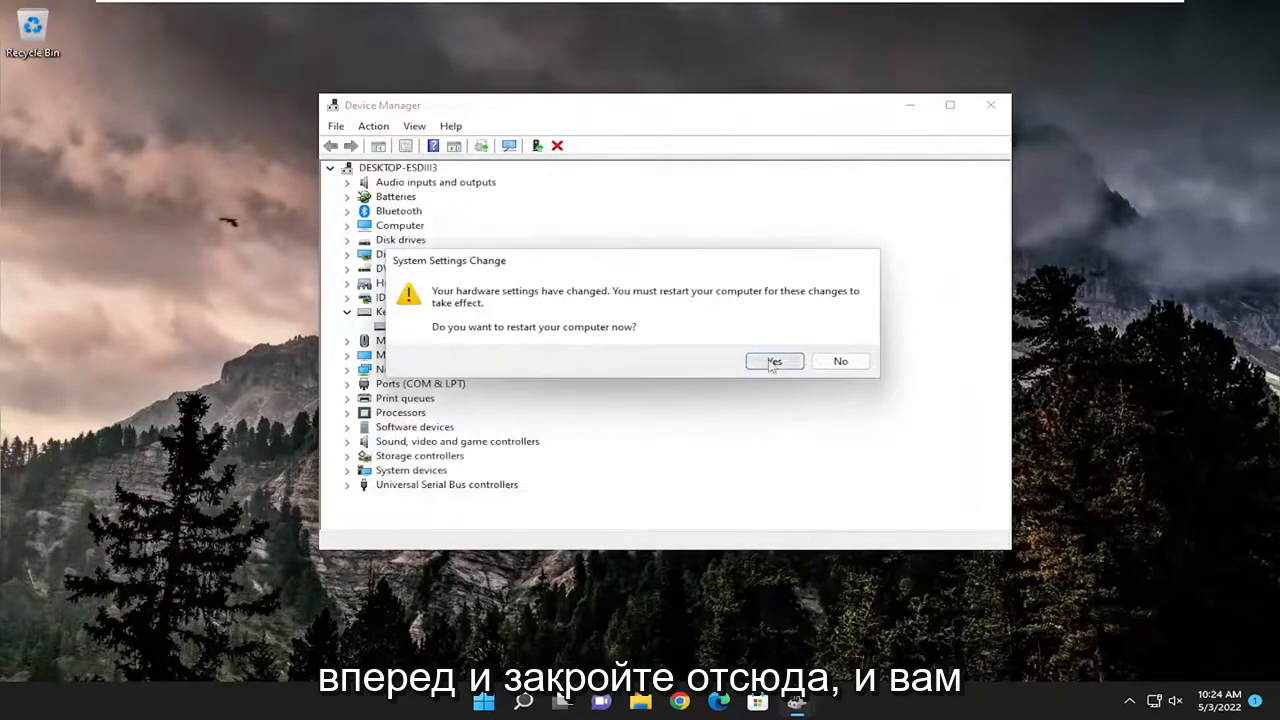
{"action": "left_click", "coordinate": [774, 360]}
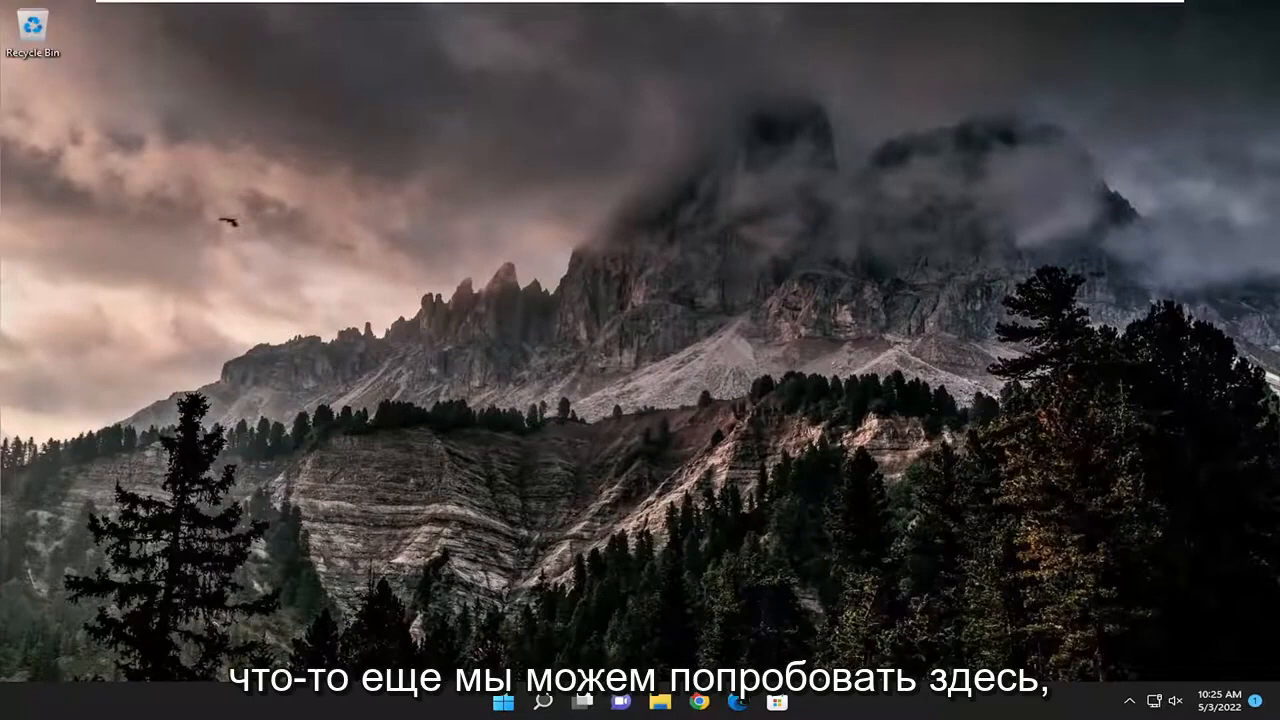
- Search for 'settings' and launch the Settings app
{"action": "left_click", "coordinate": [544, 700]}
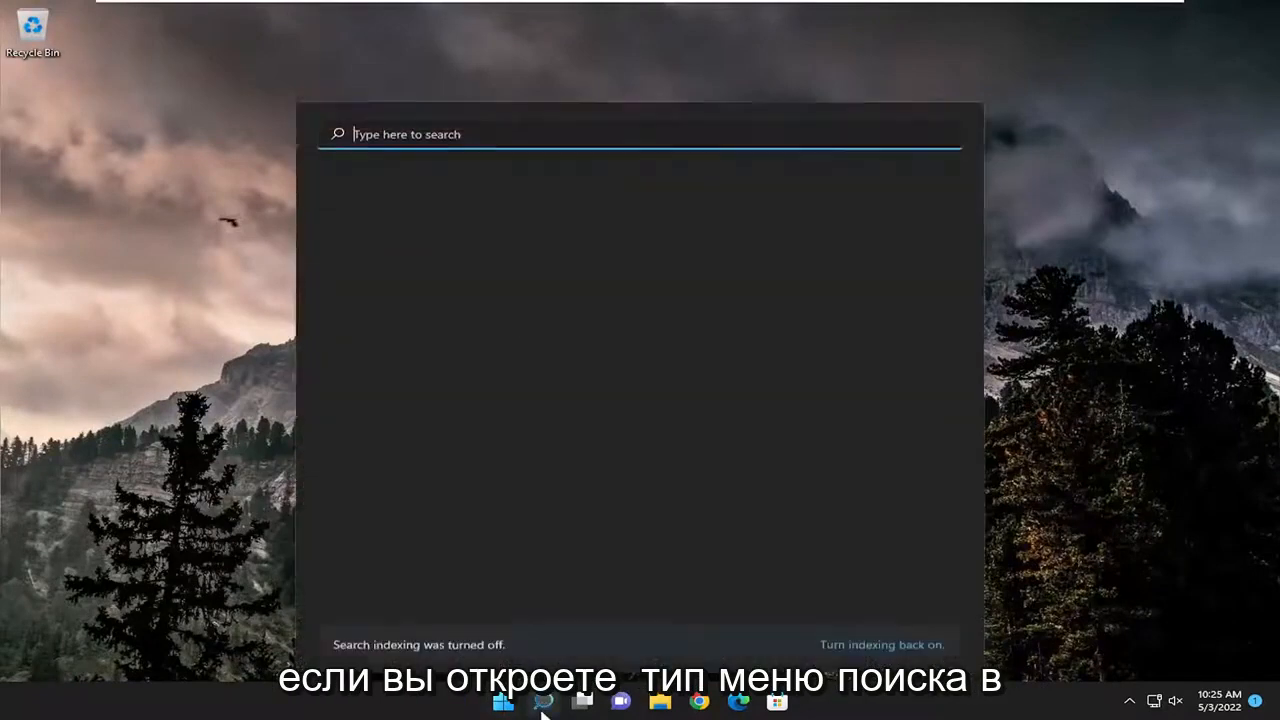
{"action": "type", "text": "settings"}
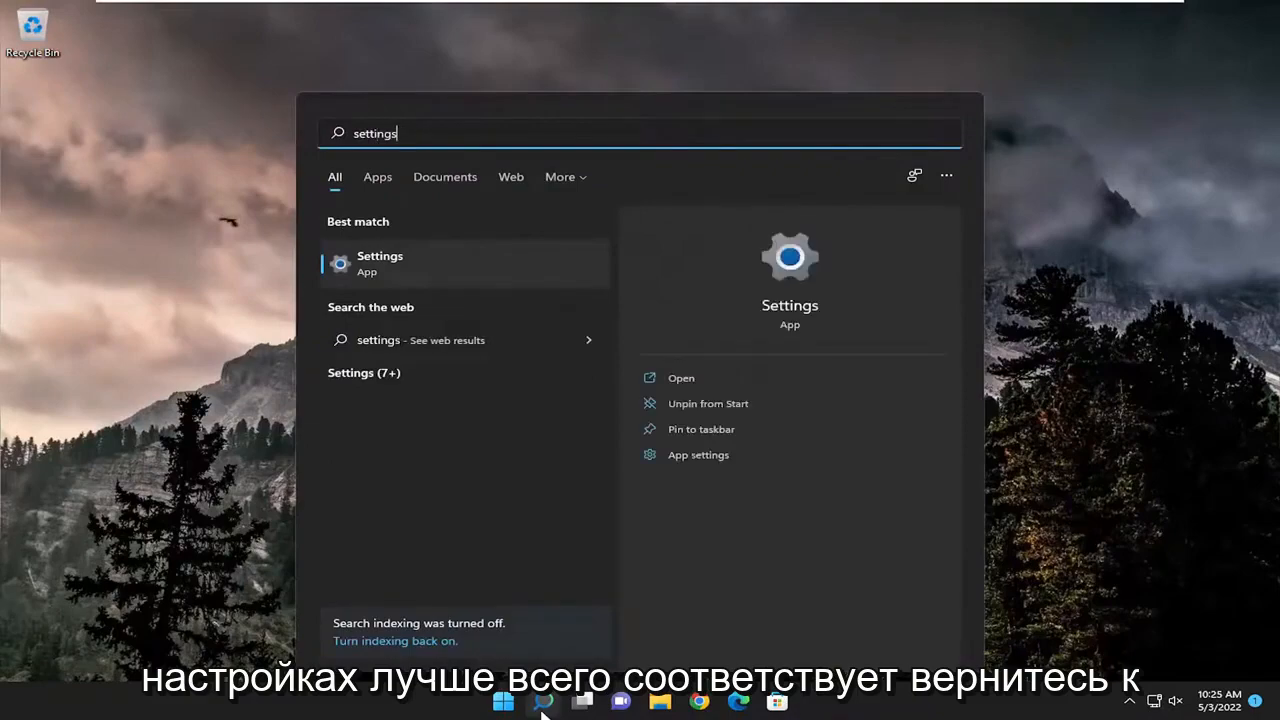
{"action": "left_click", "coordinate": [680, 378]}
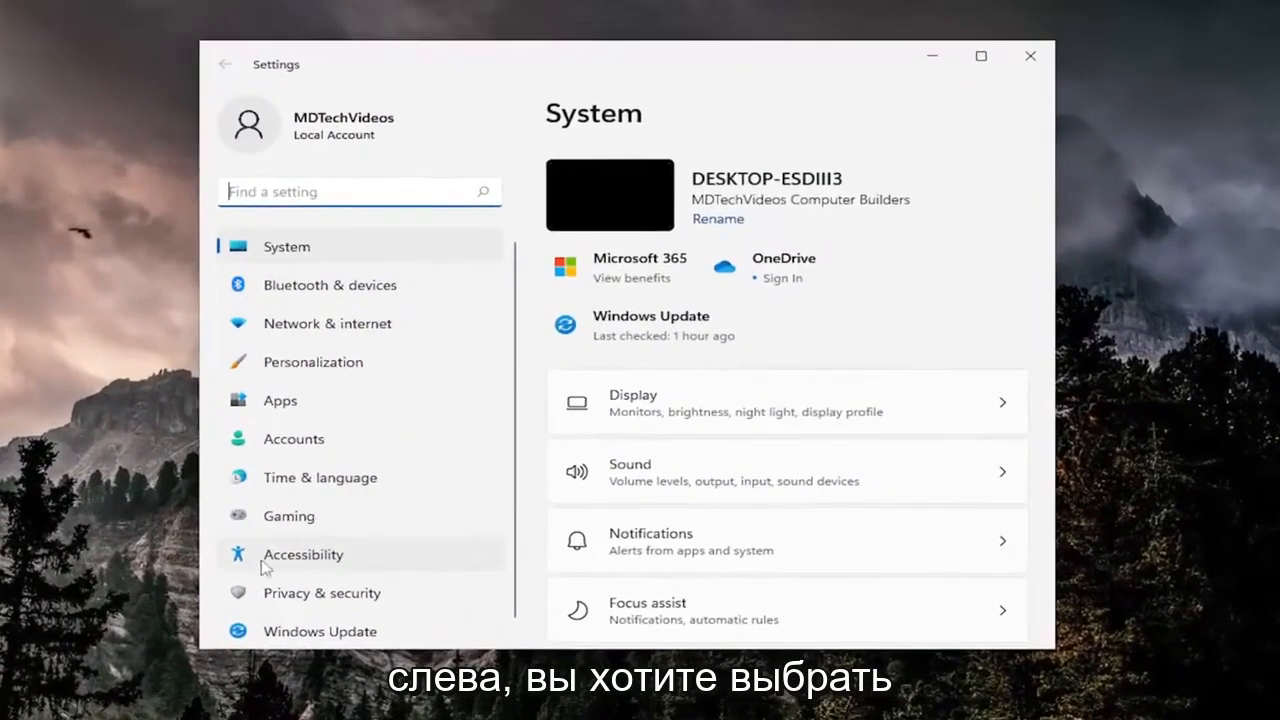
- Go to Accessibility and scroll down to the Keyboard entry under Interaction
{"action": "left_click", "coordinate": [304, 554]}
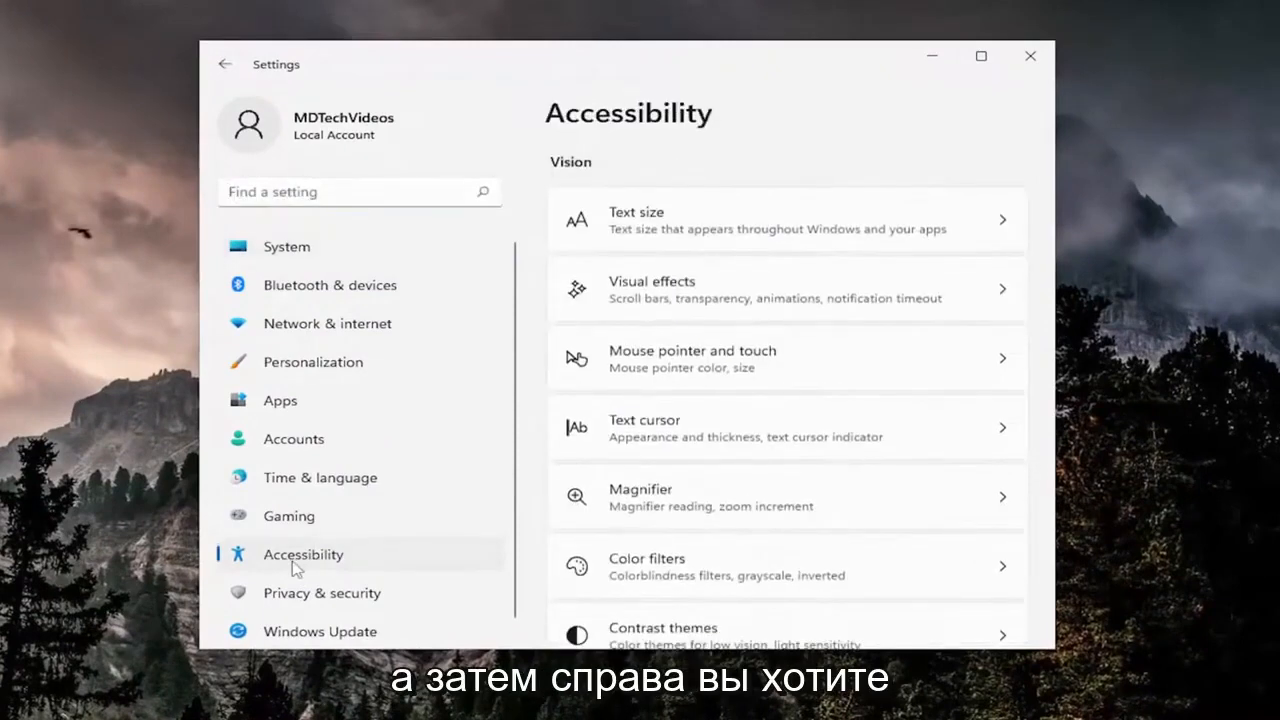
{"action": "scroll", "scroll_direction": "down", "scroll_amount": 3}
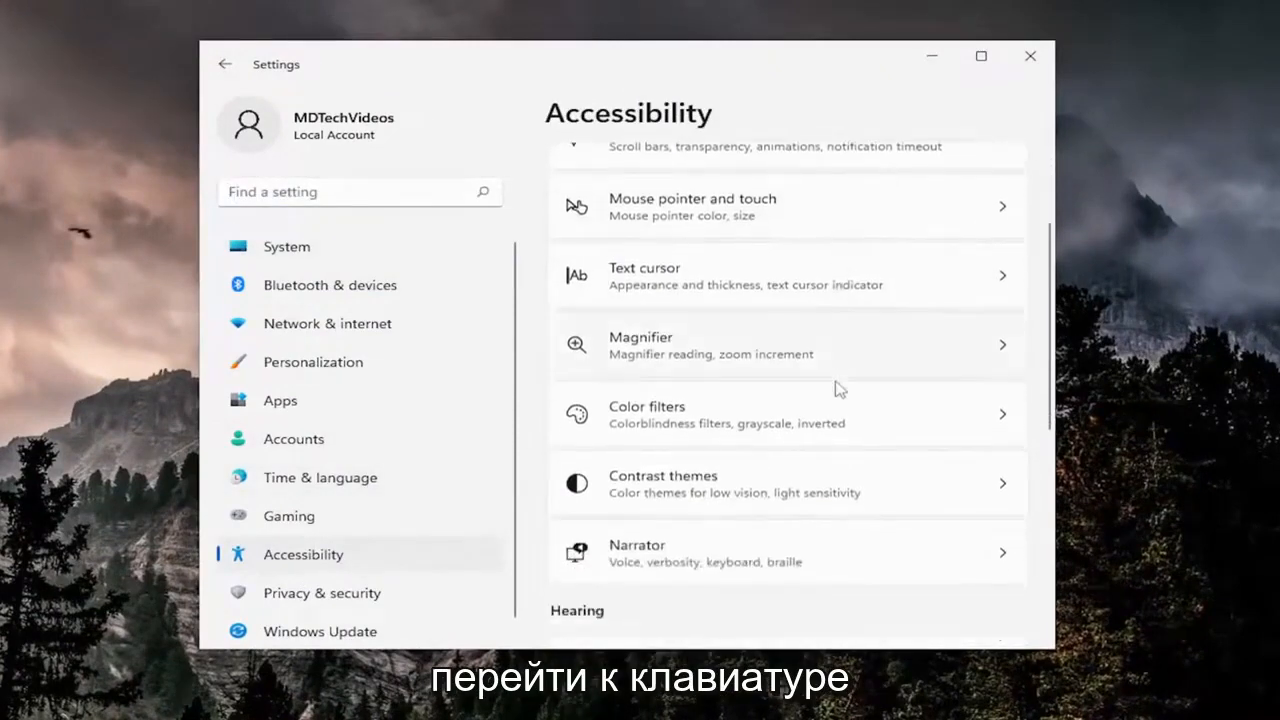
{"action": "scroll", "scroll_direction": "down", "scroll_amount": 3}
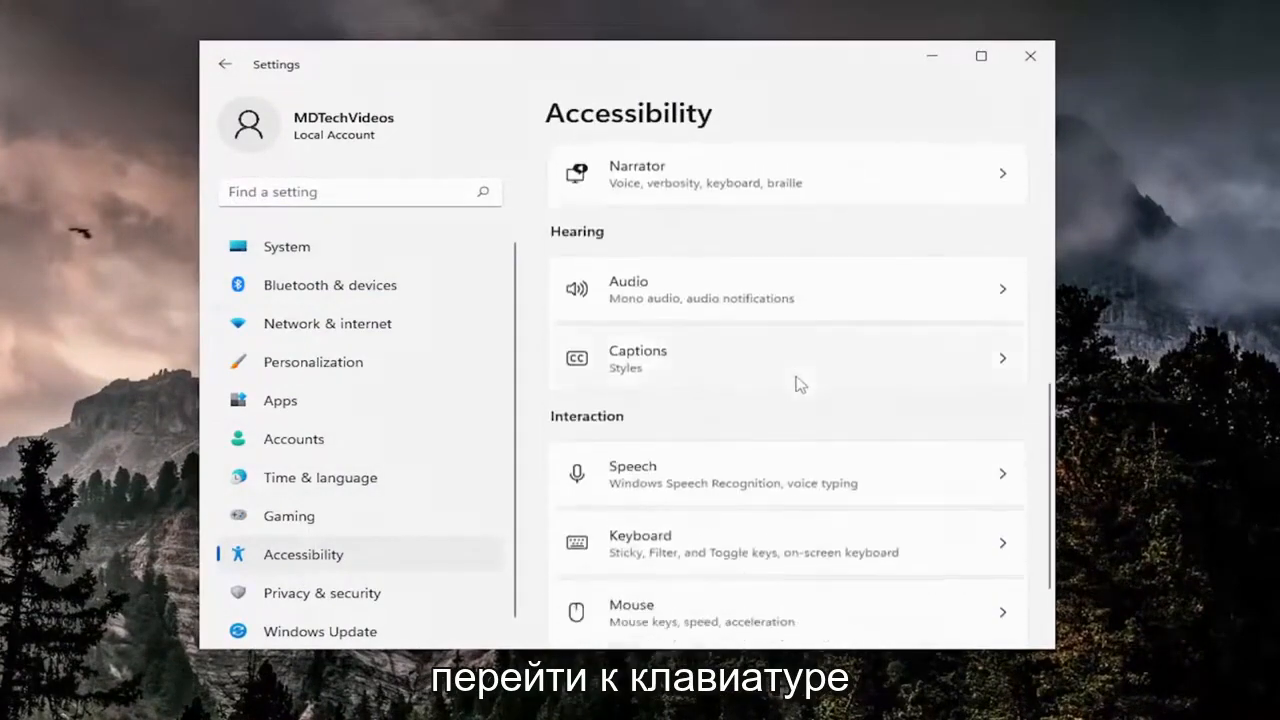
{"action": "scroll", "scroll_direction": "down", "scroll_amount": 3}
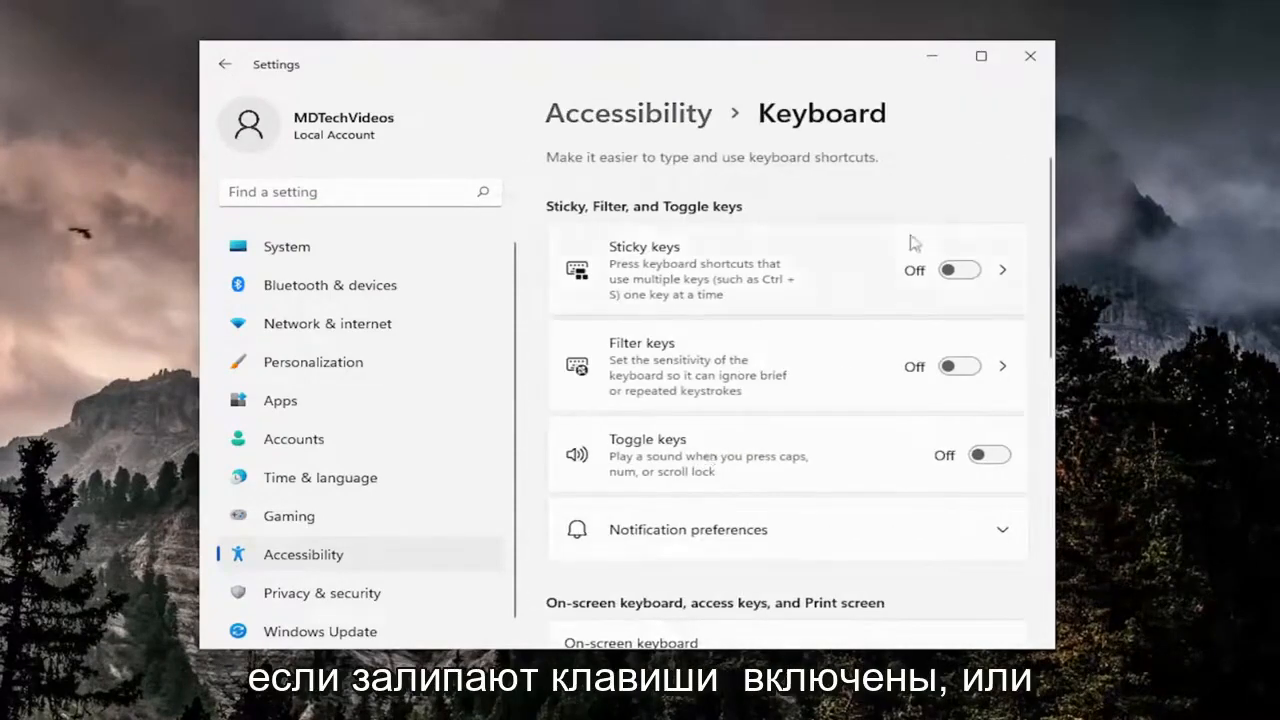
{"action": "mouse_move", "coordinate": [962, 390]}
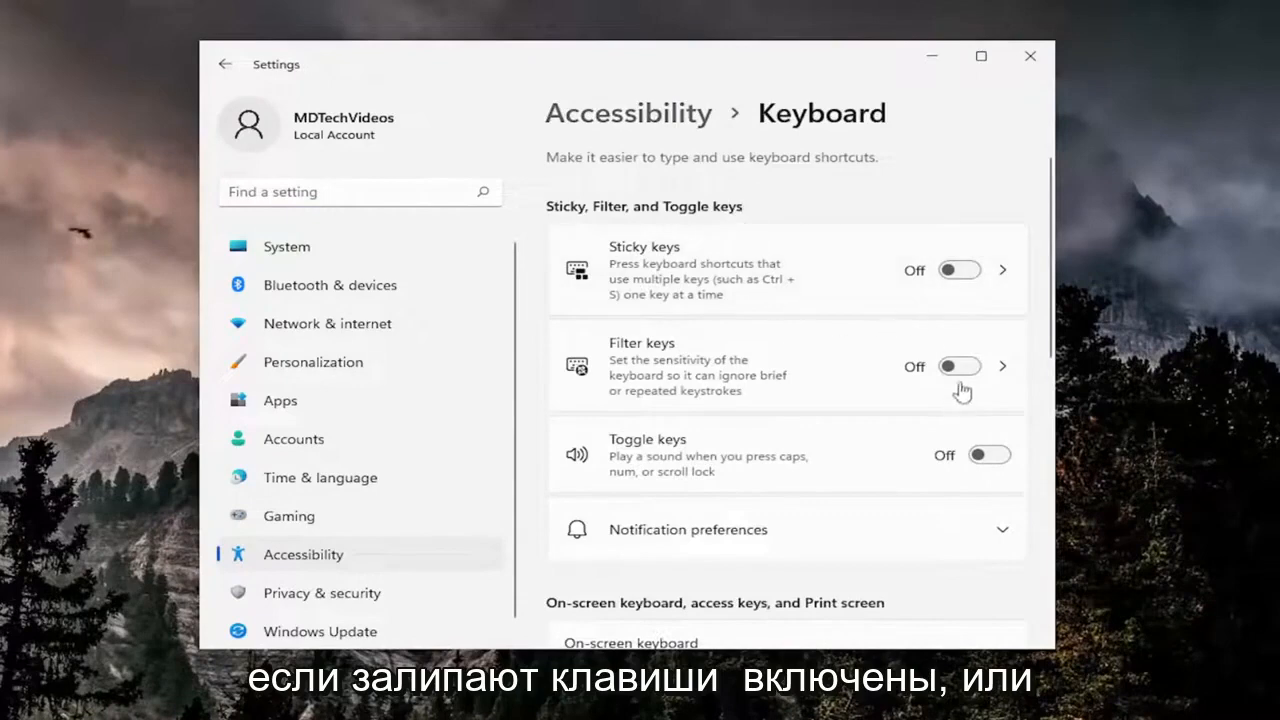
{"action": "mouse_move", "coordinate": [960, 270]}
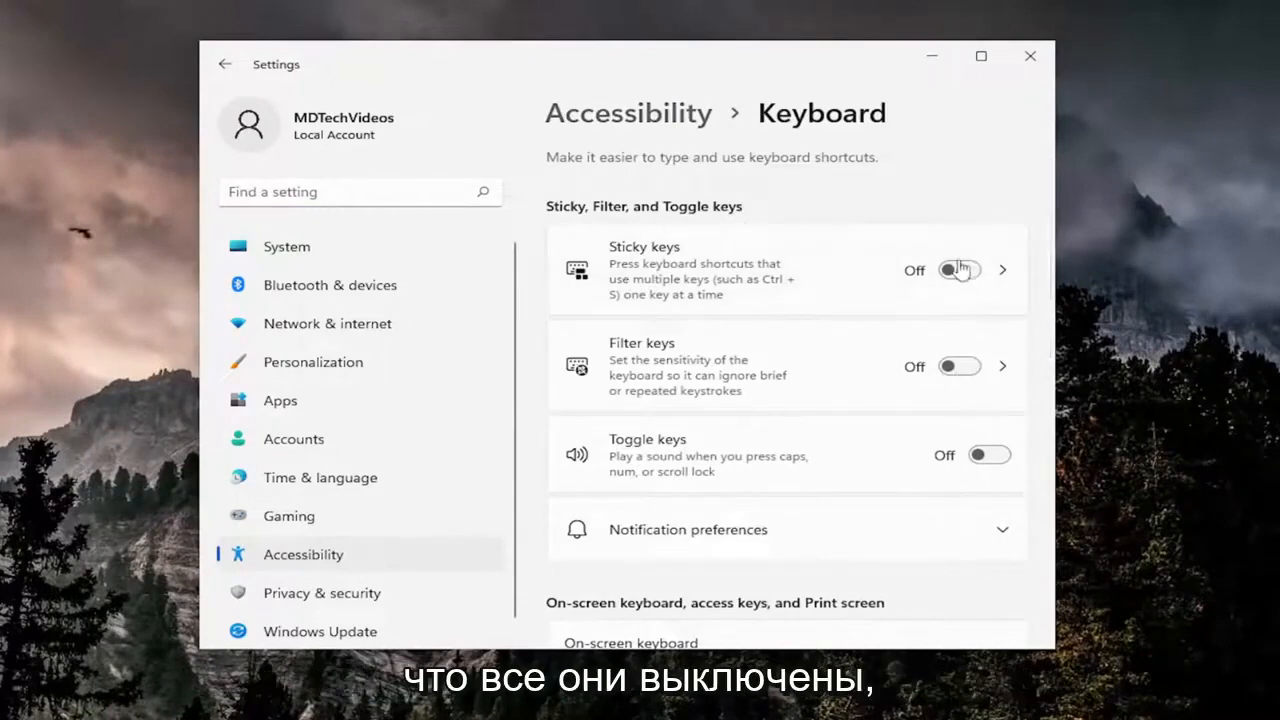
{"action": "left_click", "coordinate": [960, 270]}
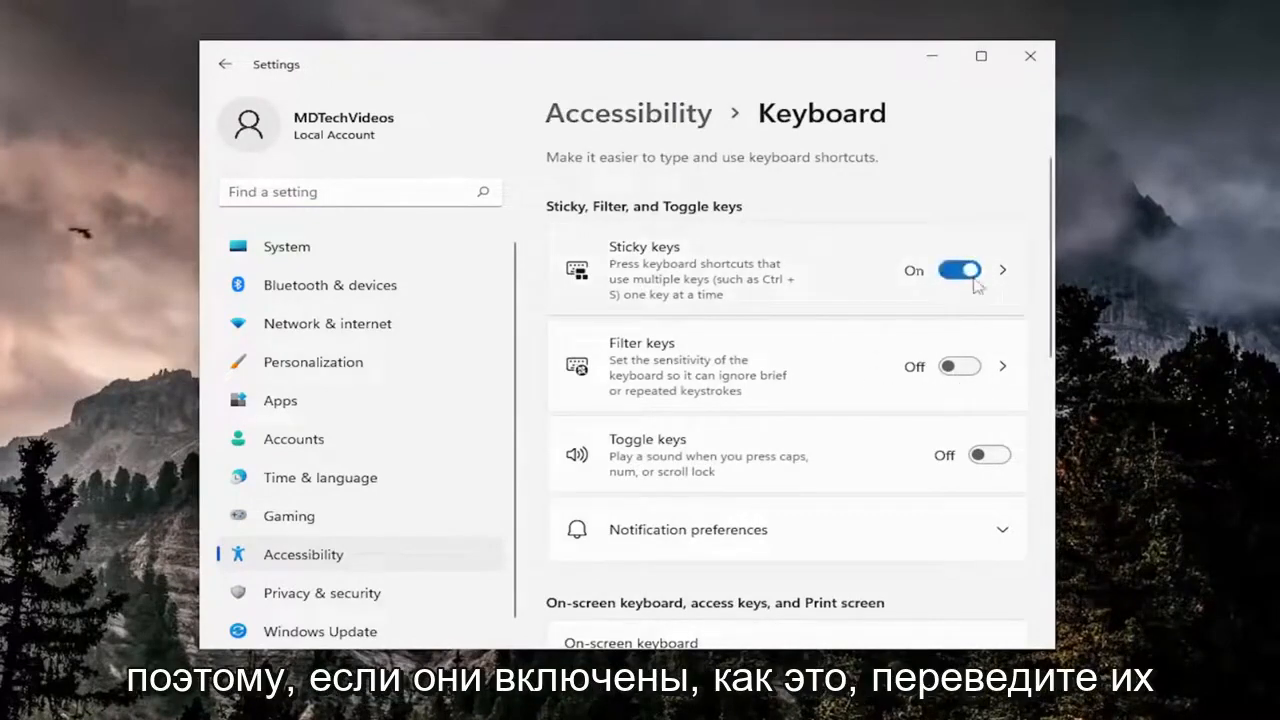
{"action": "left_click", "coordinate": [958, 366]}
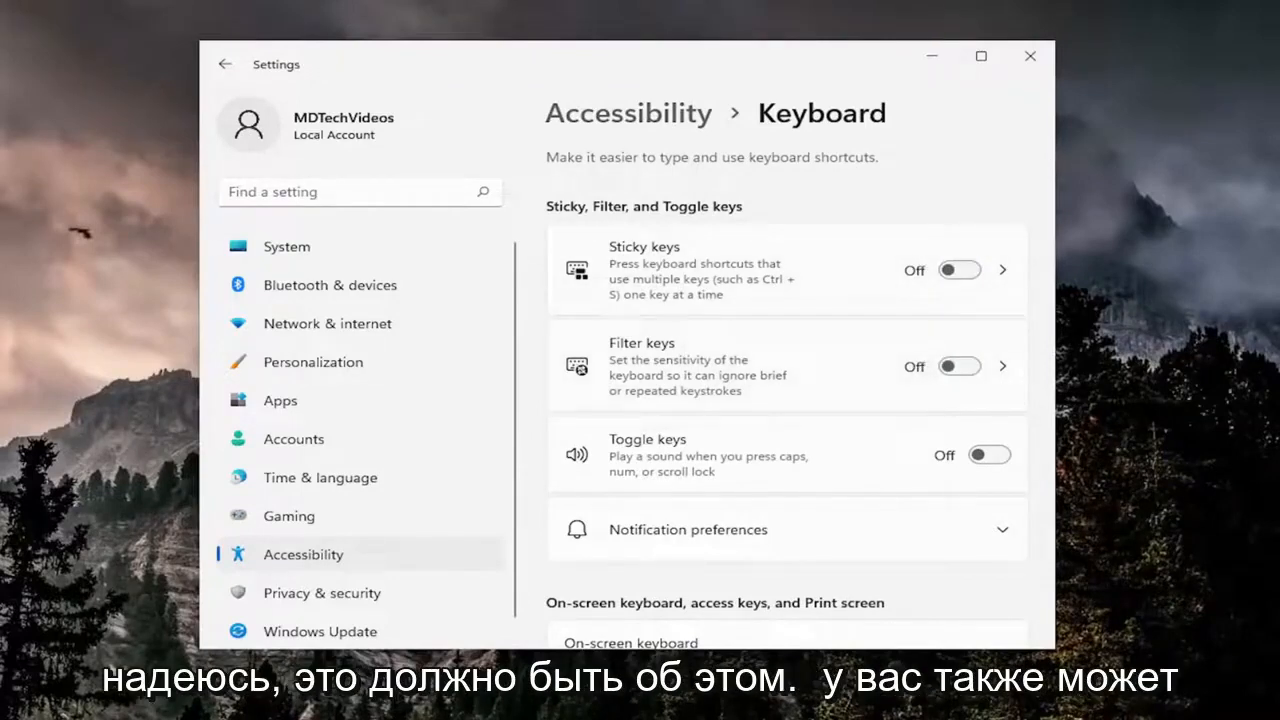
{"action": "mouse_move", "coordinate": [992, 84]}
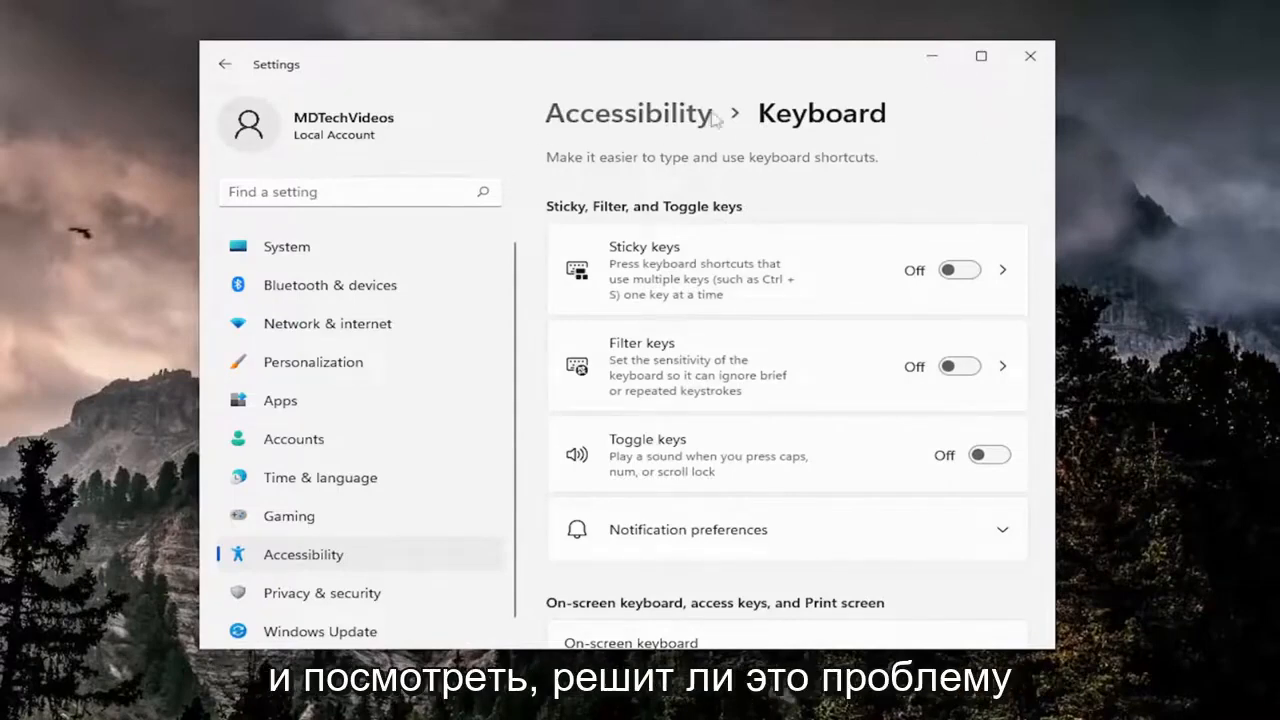
{"action": "mouse_move", "coordinate": [632, 184]}
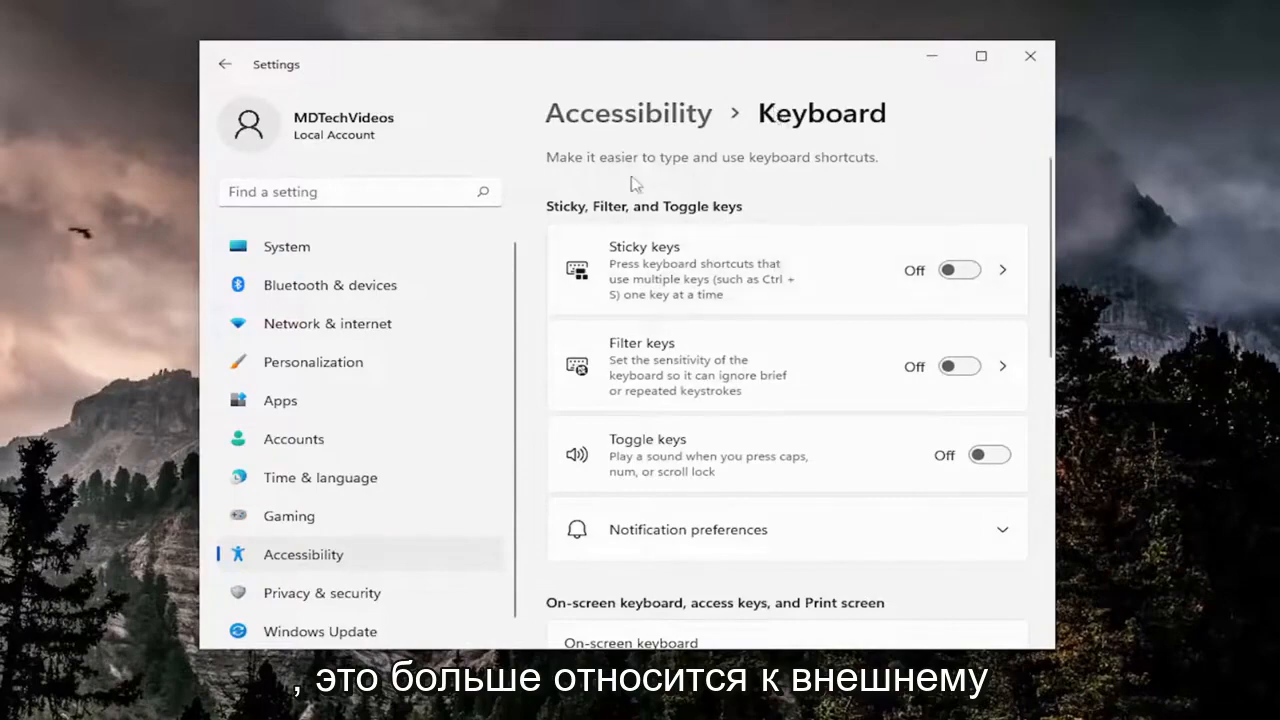